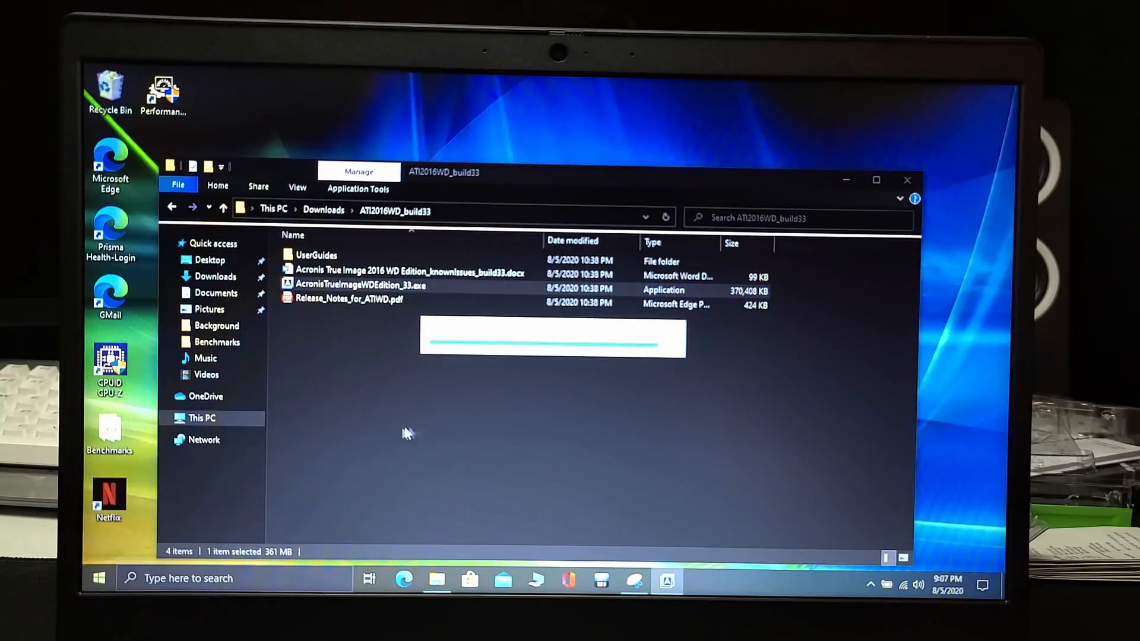
Step: Launch AcronisTrueImageWDEdition_33.exe from Downloads and allow the UAC prompt
double_click(360, 284)
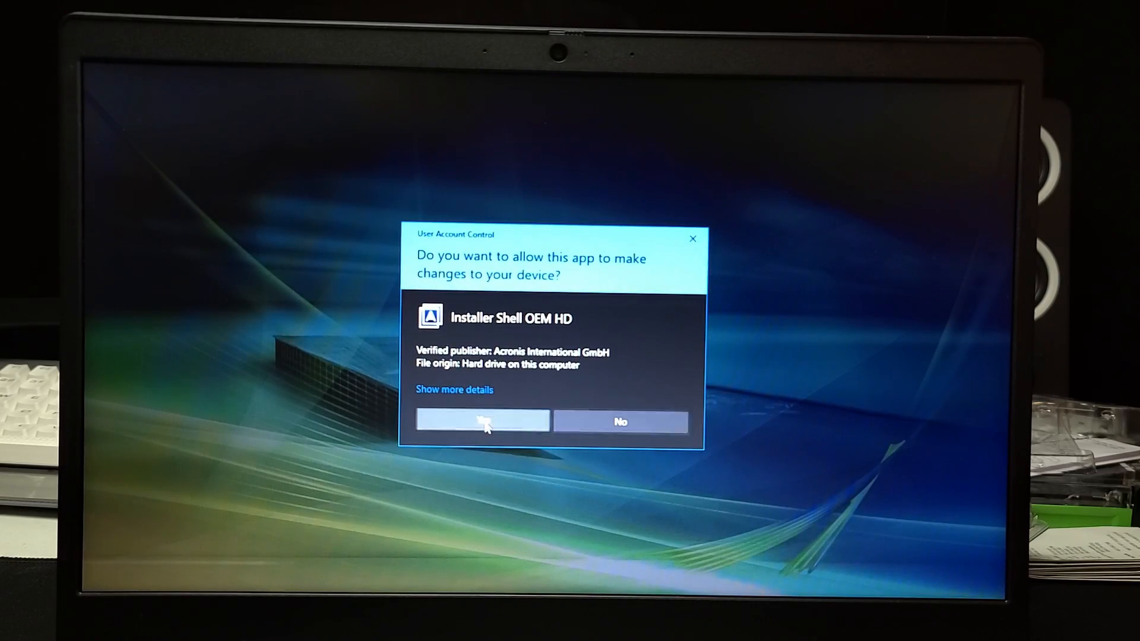
left_click(482, 421)
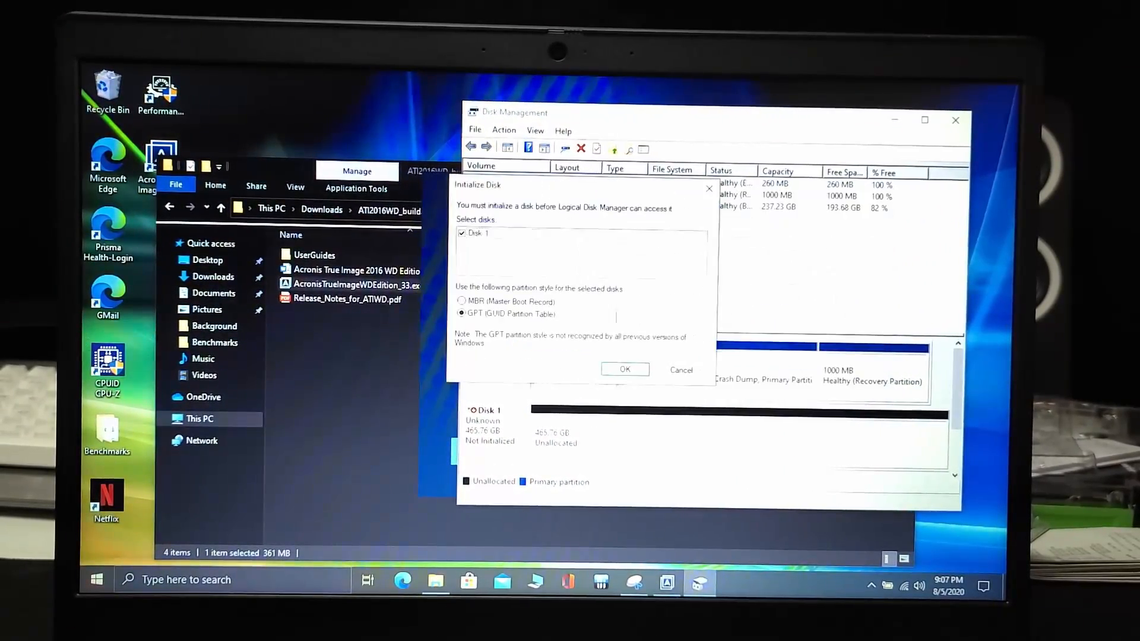
Step: Initialize Disk 1 as GPT and start a new simple volume with drive letter D
left_click(623, 369)
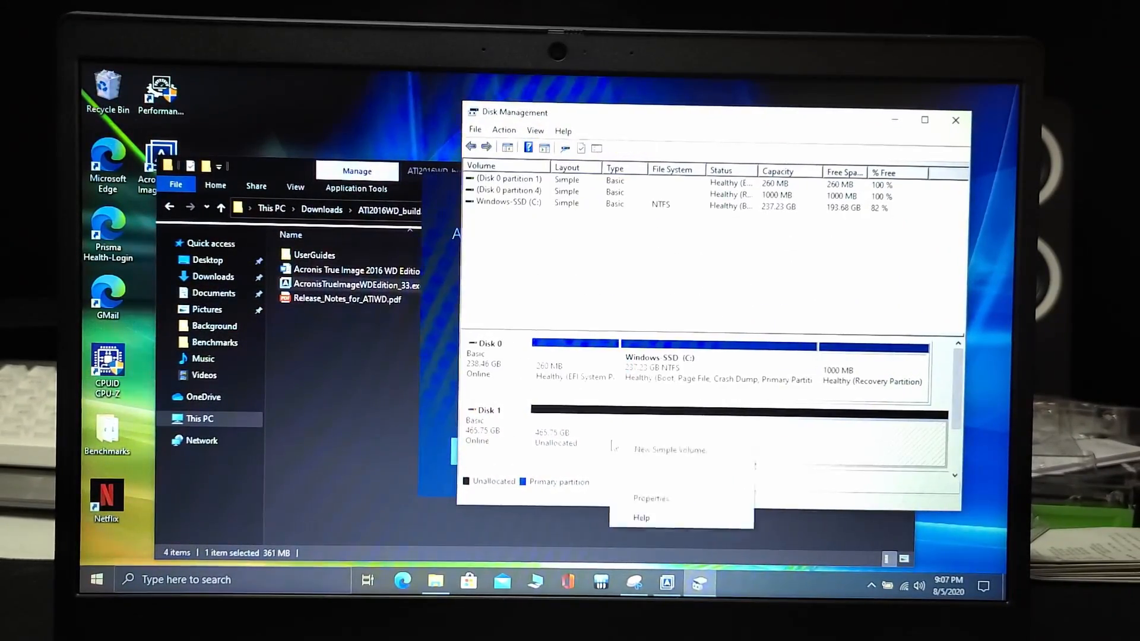
left_click(670, 449)
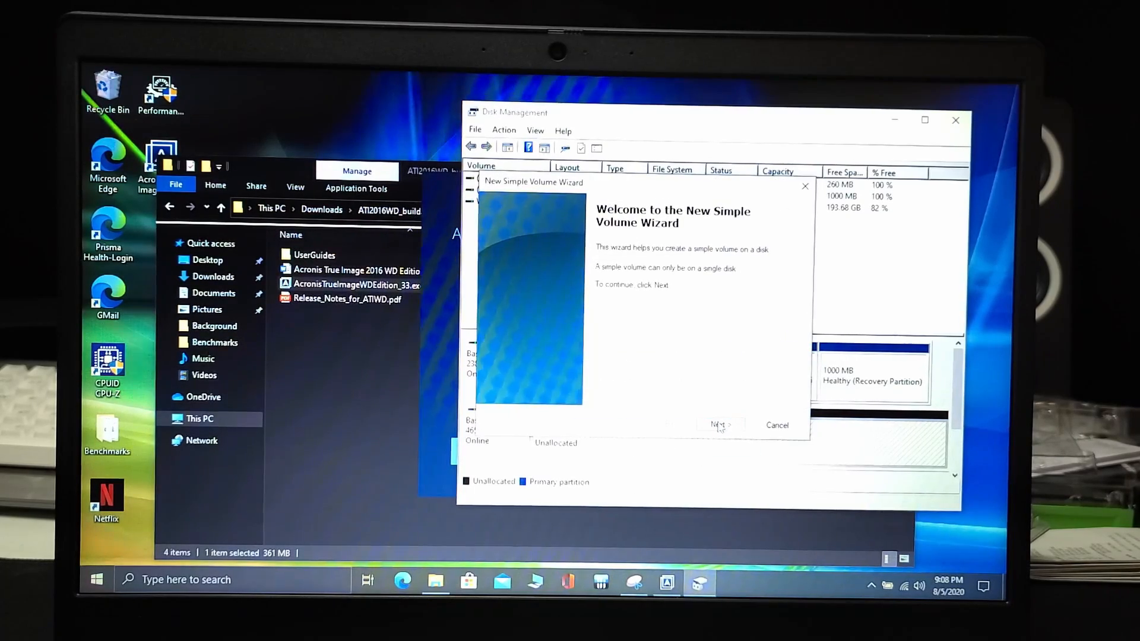
left_click(717, 425)
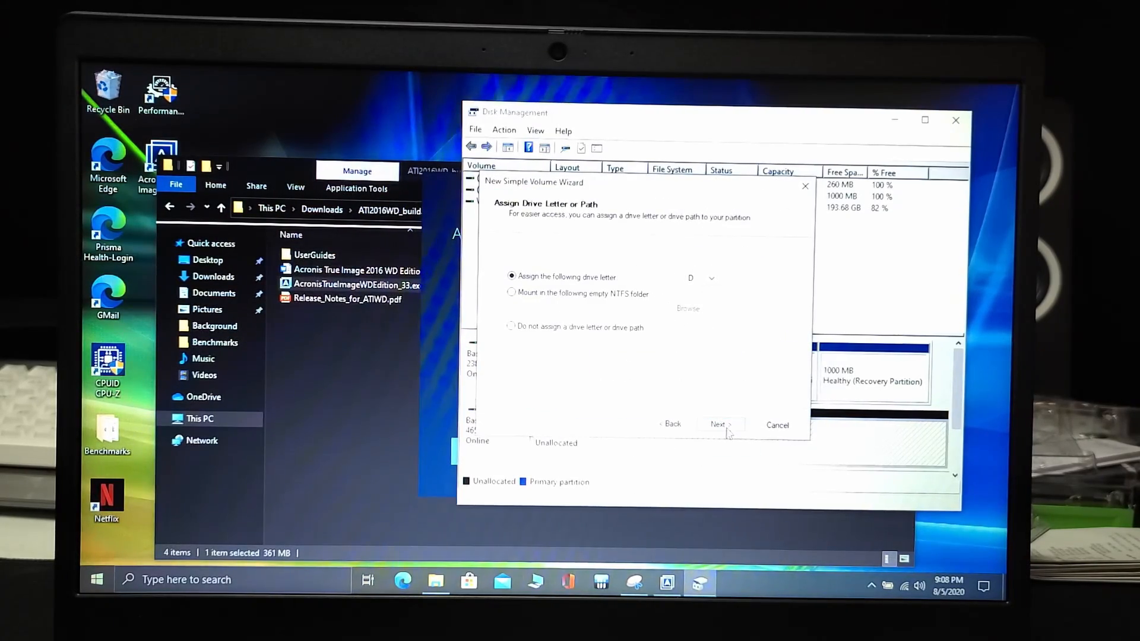
left_click(719, 425)
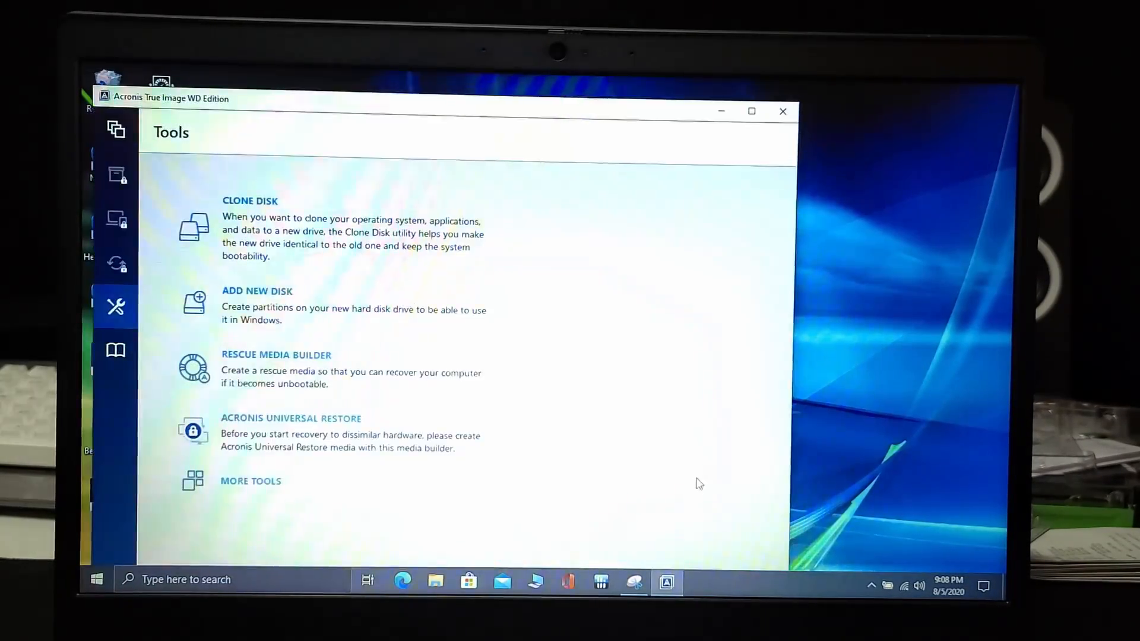
Step: Run the Clone Disk Wizard in automatic mode from Disk 1 to the 465.8 GB SSK disk, accepting partition deletion
left_click(249, 201)
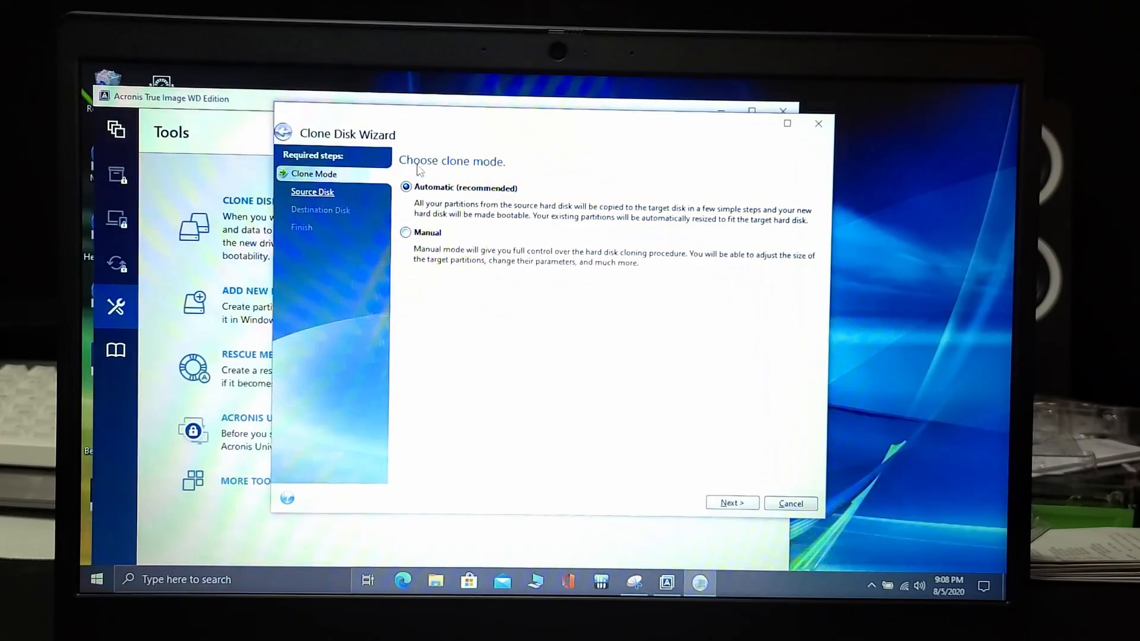
left_click(731, 503)
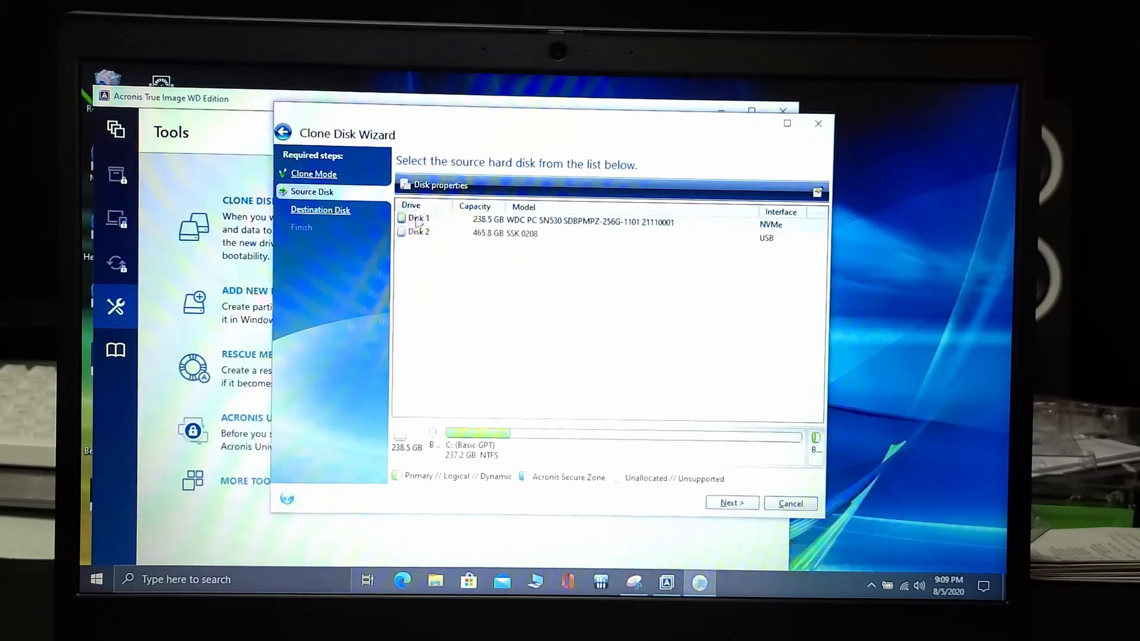
left_click(731, 503)
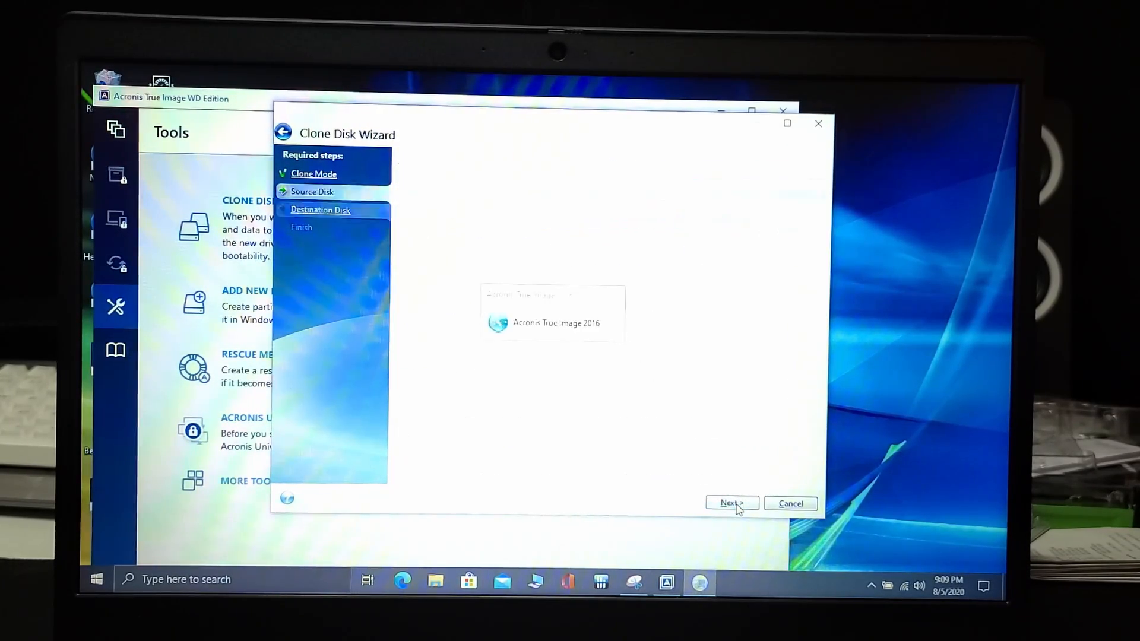
left_click(730, 504)
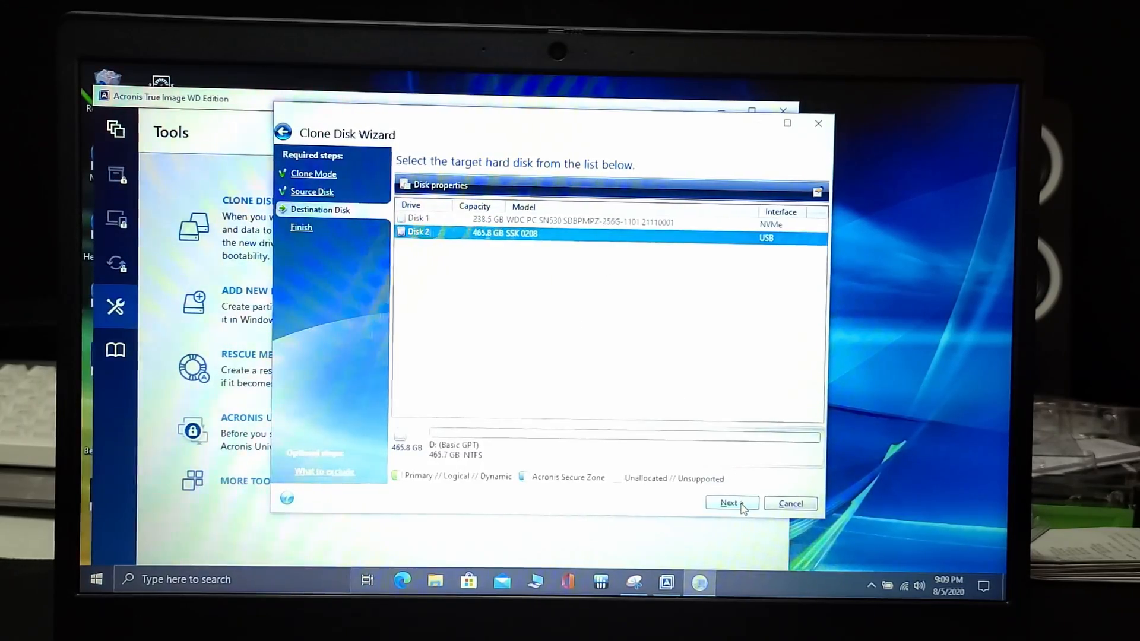
left_click(730, 503)
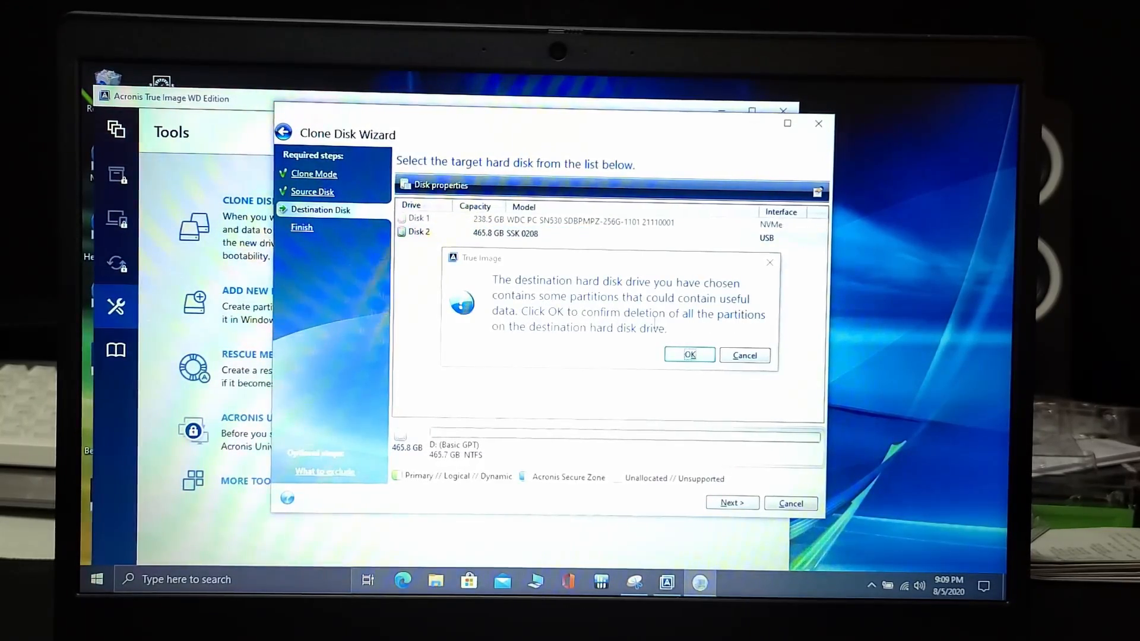
left_click(689, 355)
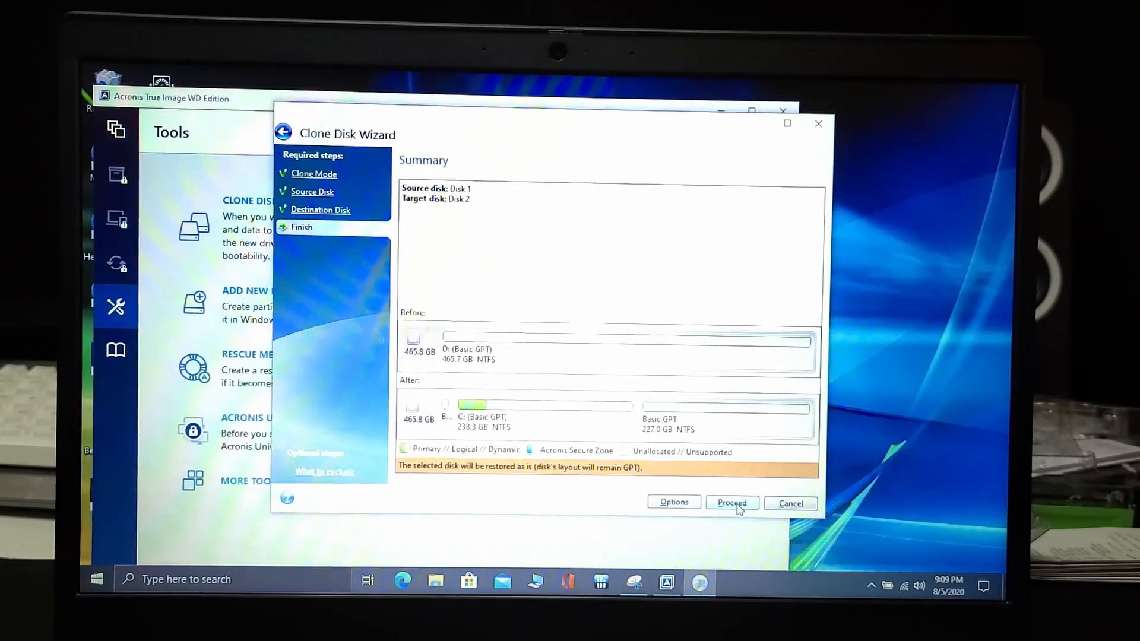
Step: Proceed with cloning Disk 1 onto Disk 2 and restart the computer
left_click(732, 502)
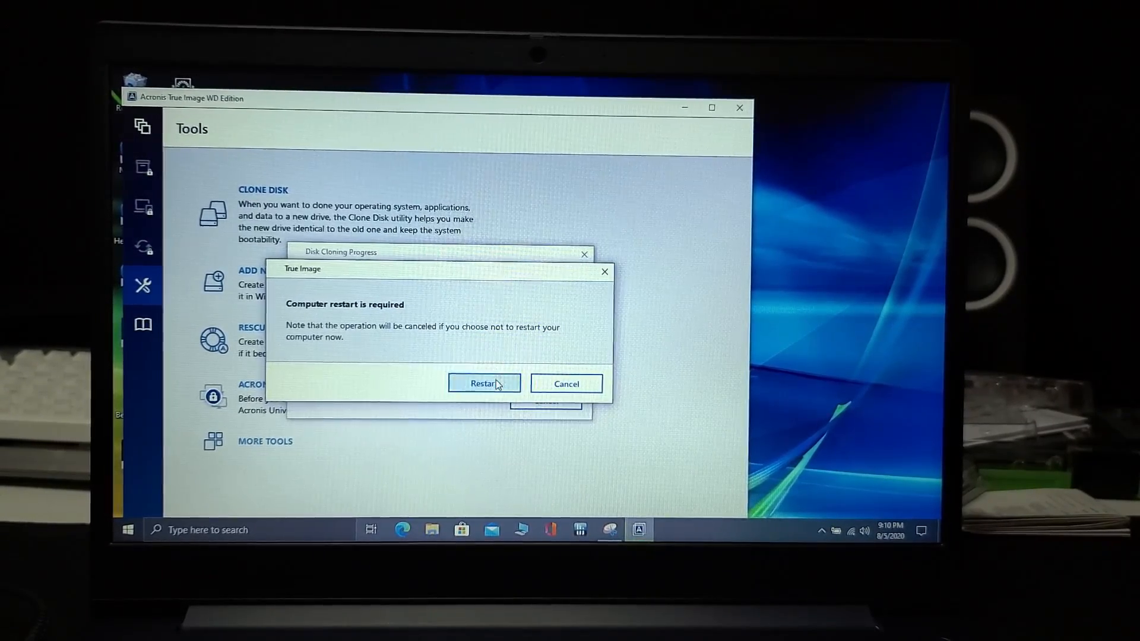
left_click(483, 383)
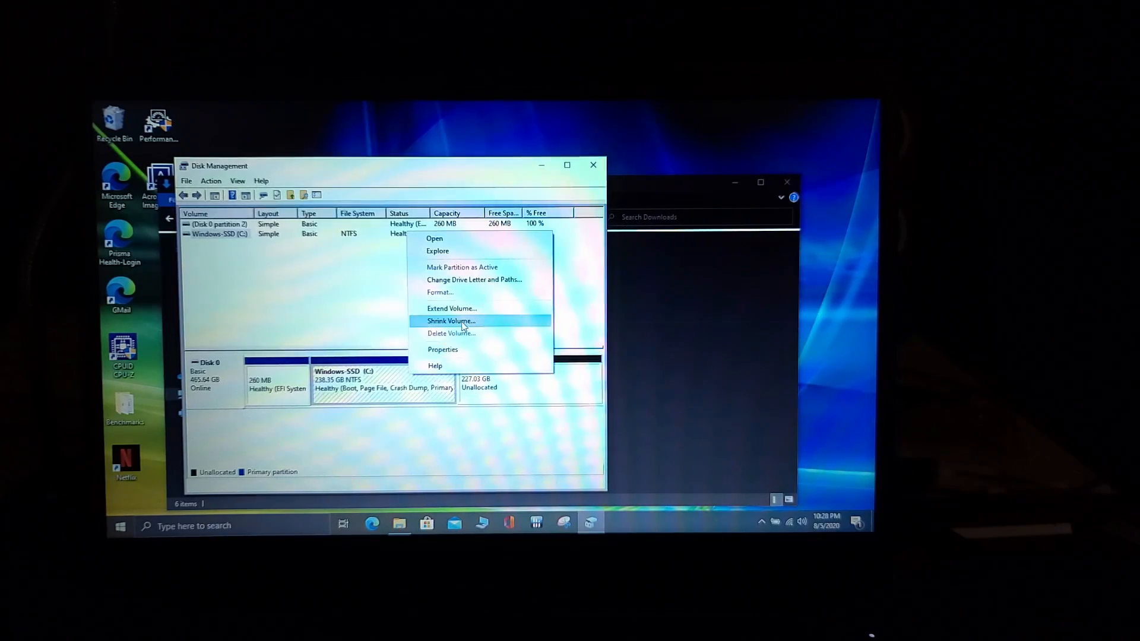
Step: Begin the Extend Volume Wizard for Windows-SSD (C:) on Disk 0
left_click(451, 308)
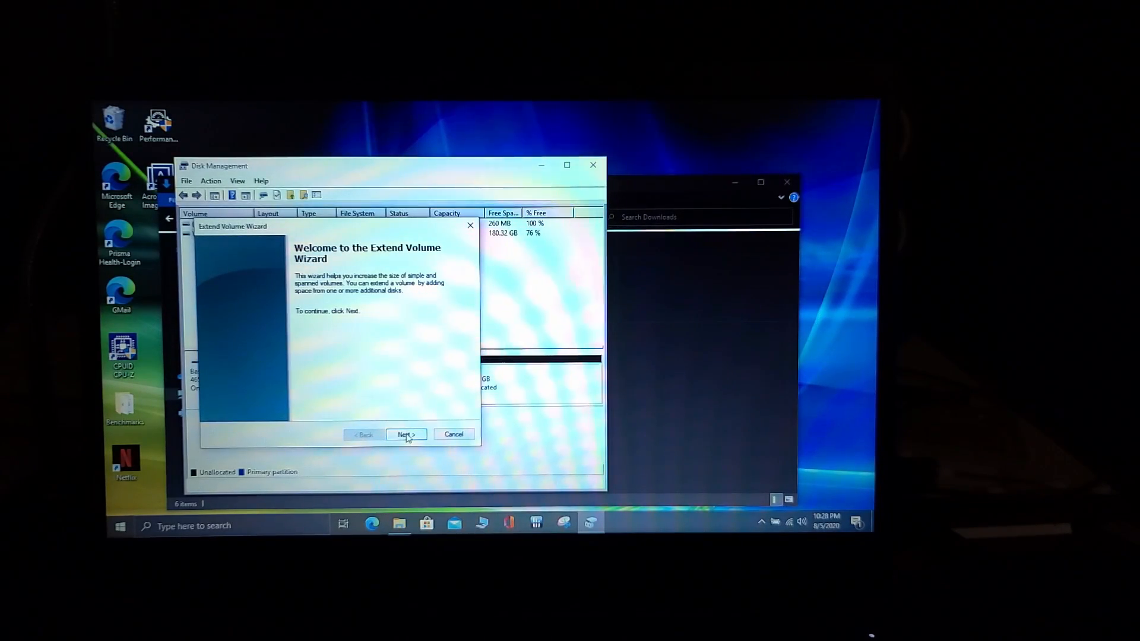
left_click(406, 435)
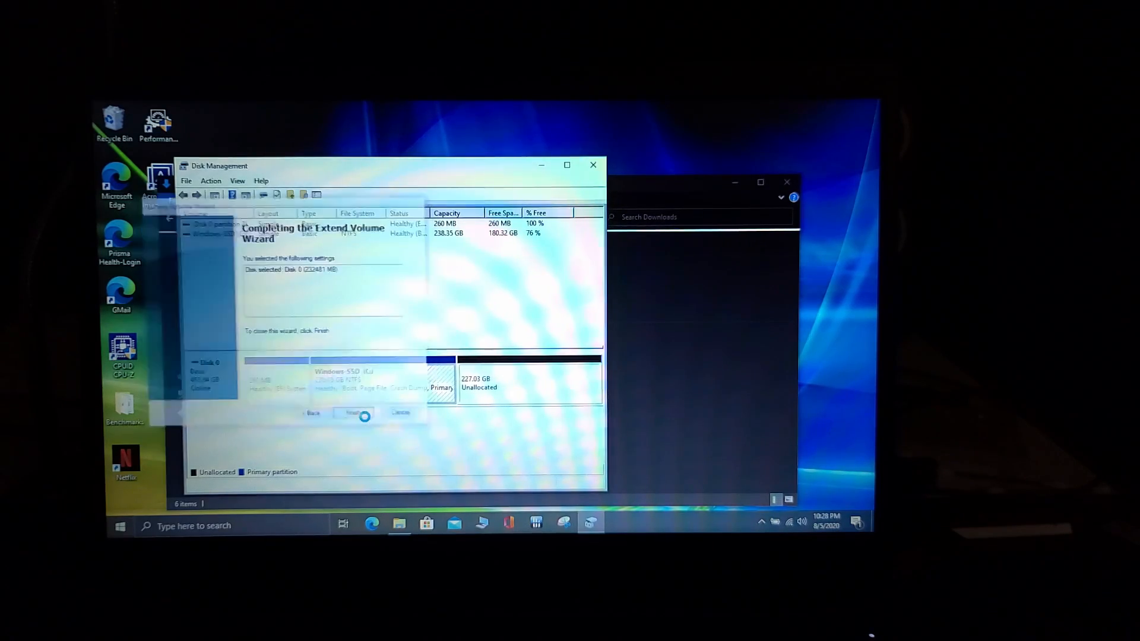
Step: Finish extending C: and view This PC showing 408 GB free of 465 GB
left_click(355, 413)
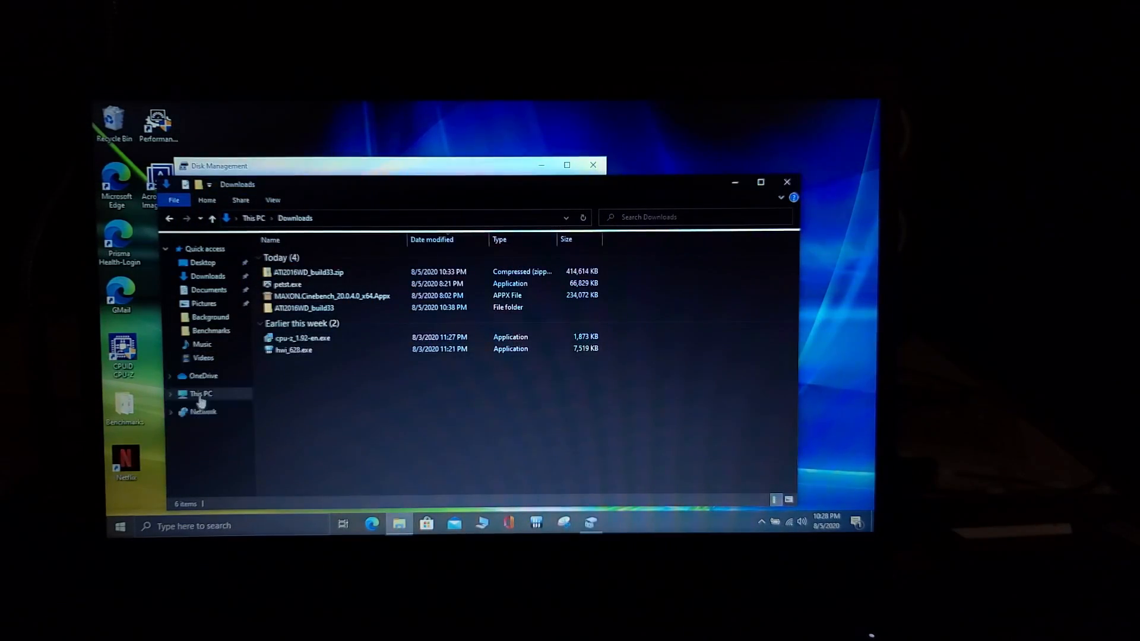
left_click(202, 393)
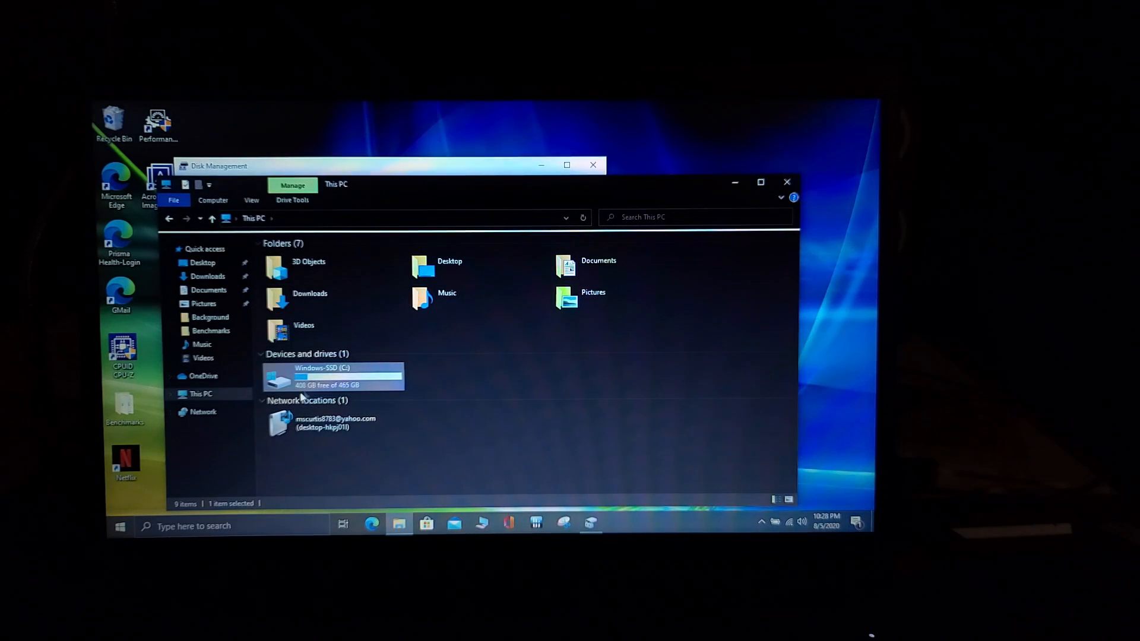
mouse_move(342, 378)
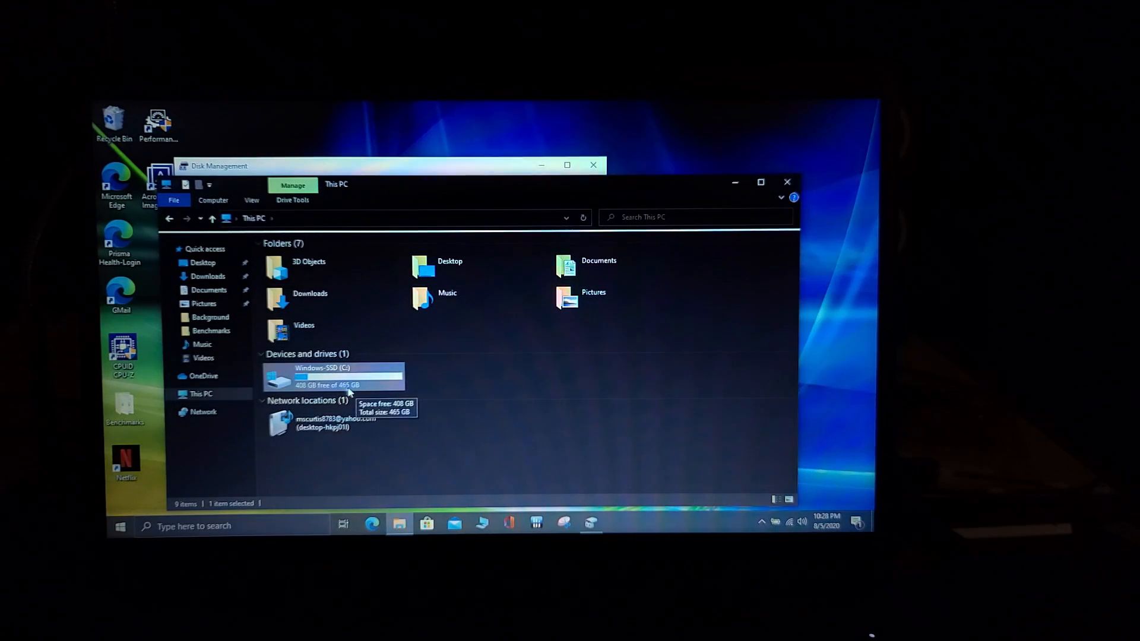